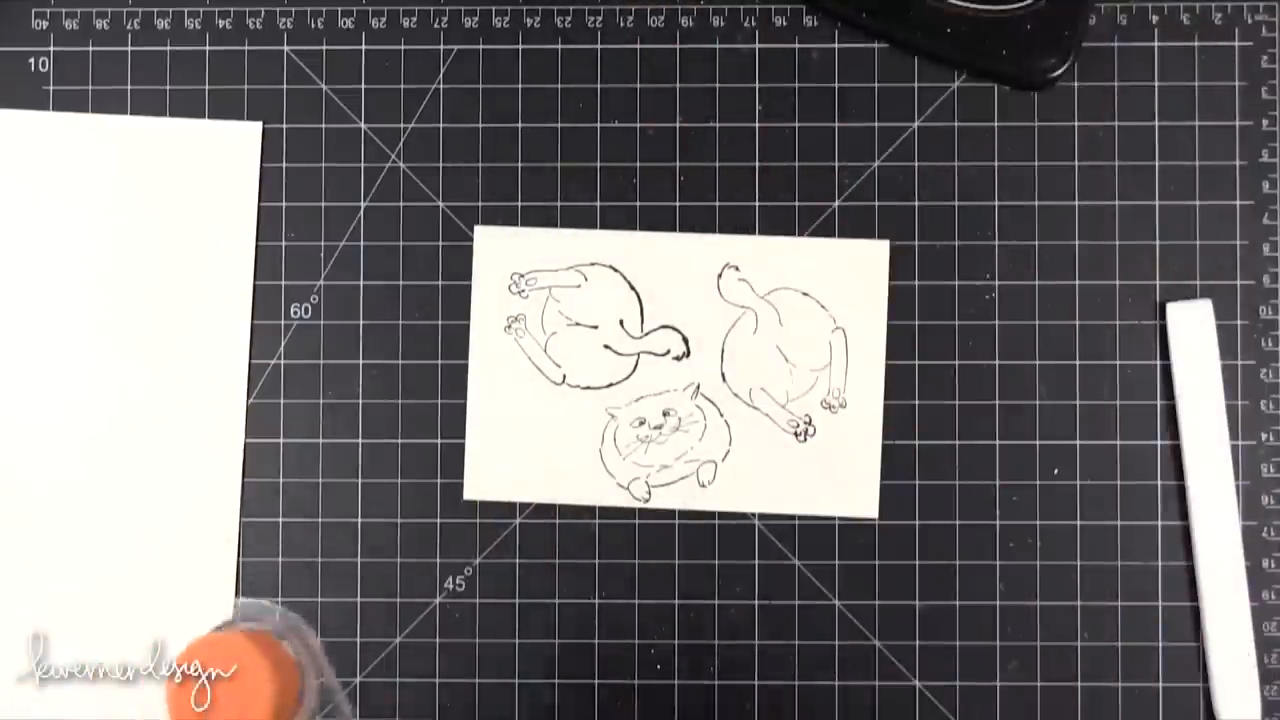
mouse_move(490, 620)
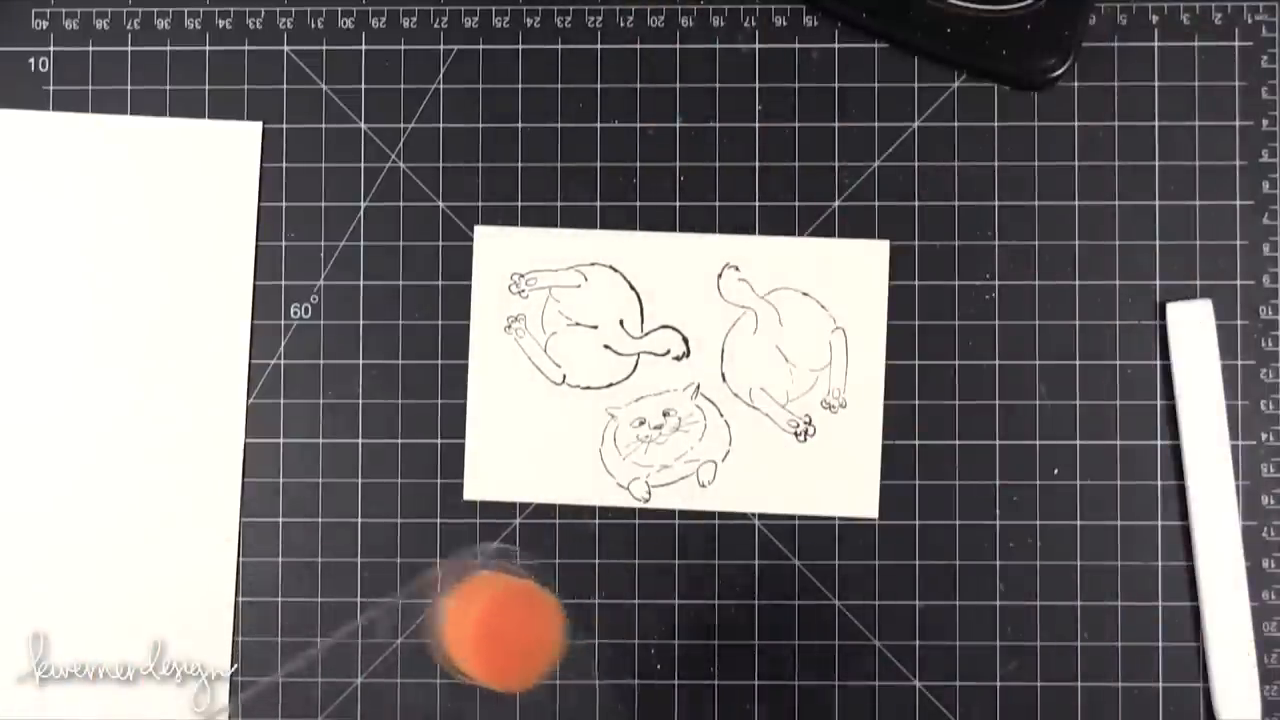